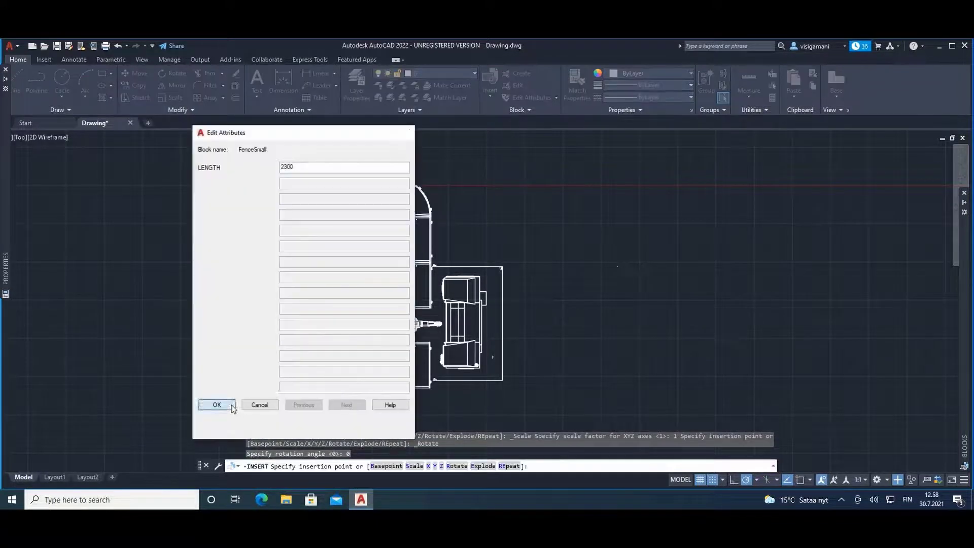
- Confirm the FenceSmall block insertion with LENGTH 2300
left_click(216, 404)
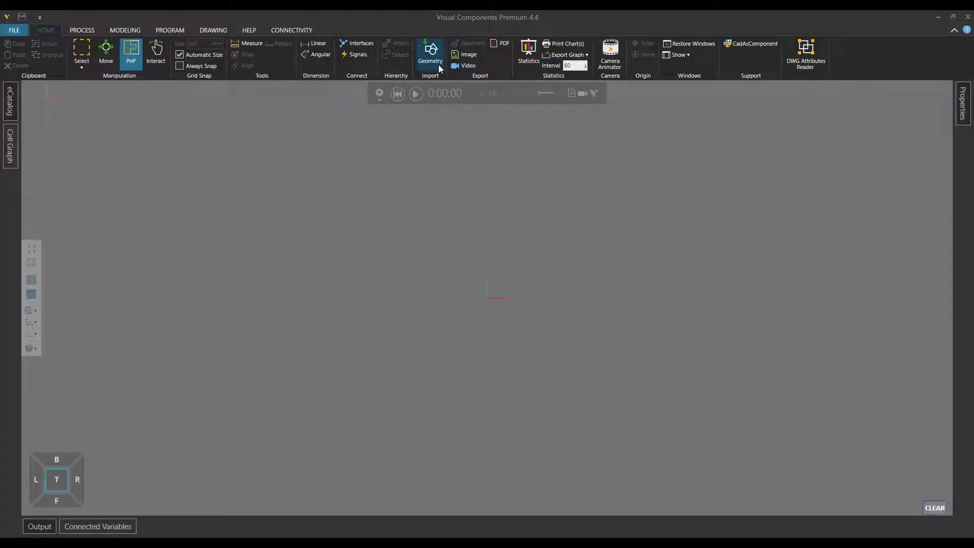
- Import geometry from Drawing.dwg in the DWG Block Reader folder
left_click(430, 54)
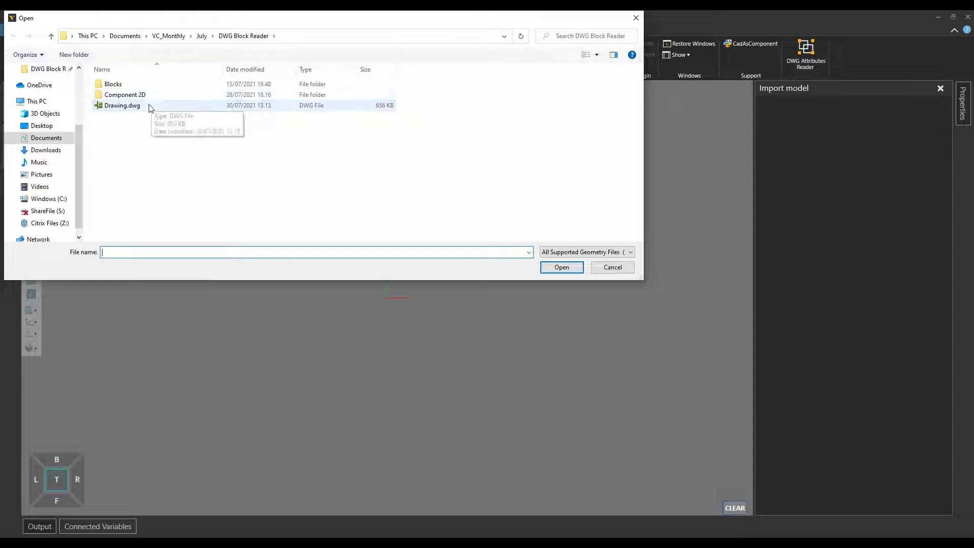
left_click(560, 267)
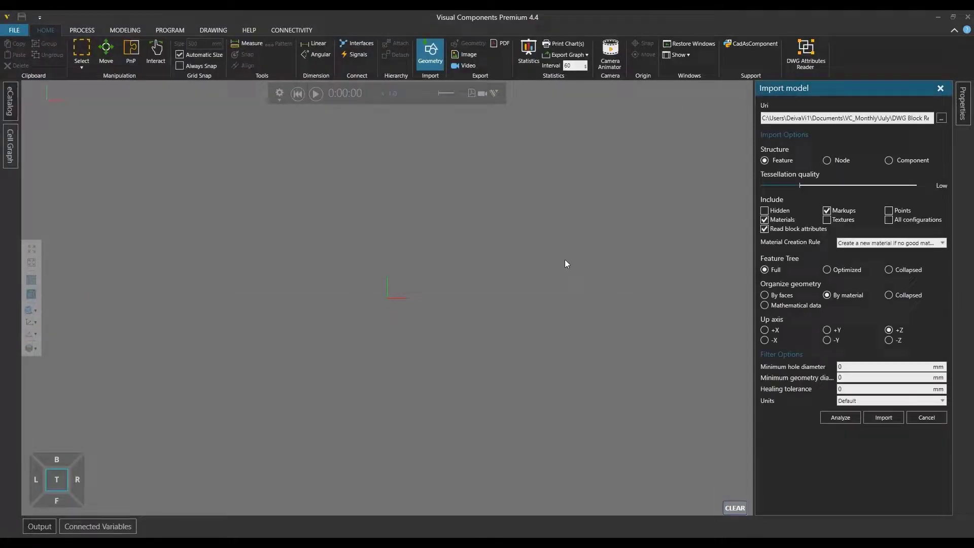
mouse_move(787, 277)
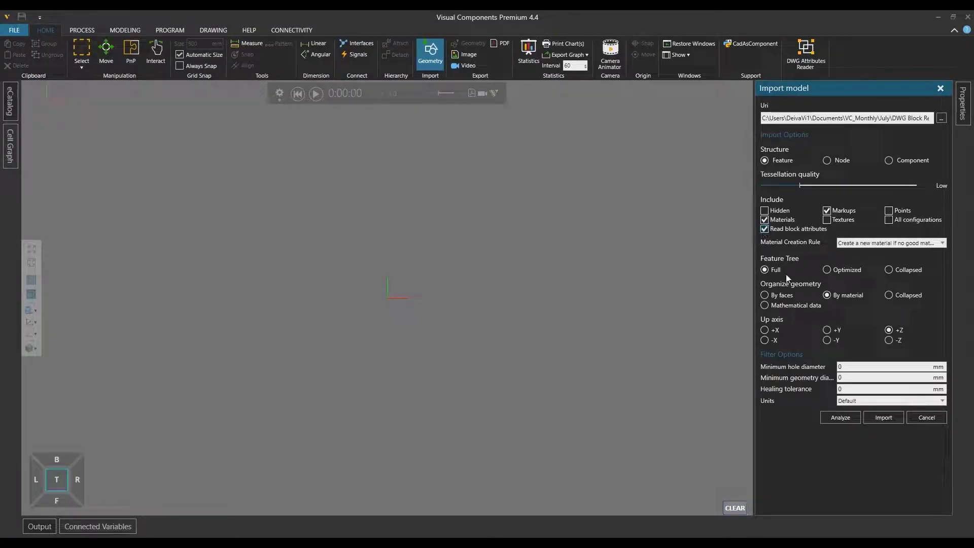
- Import the drawing's blocks as conveyors, robot, machines, fences and operator, then run the simulation
left_click(926, 417)
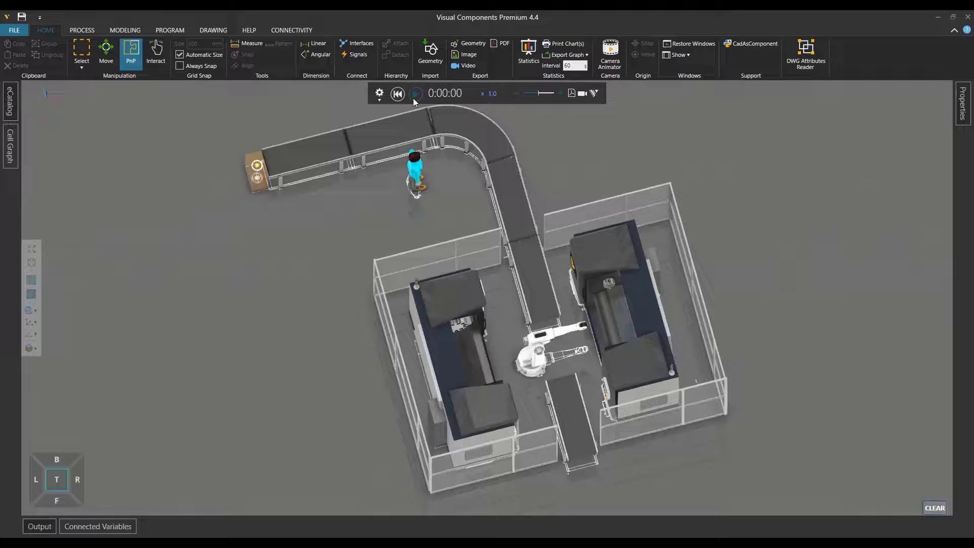
left_click(415, 93)
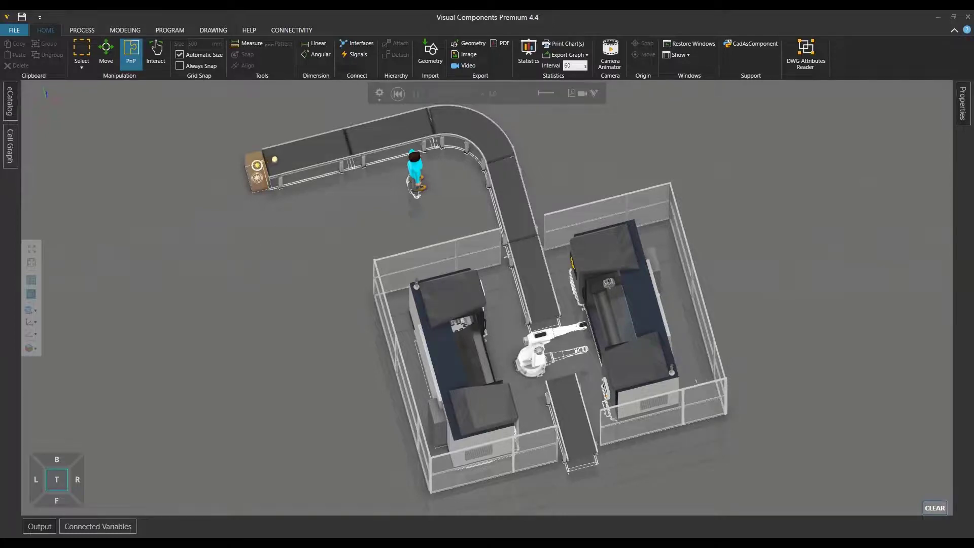